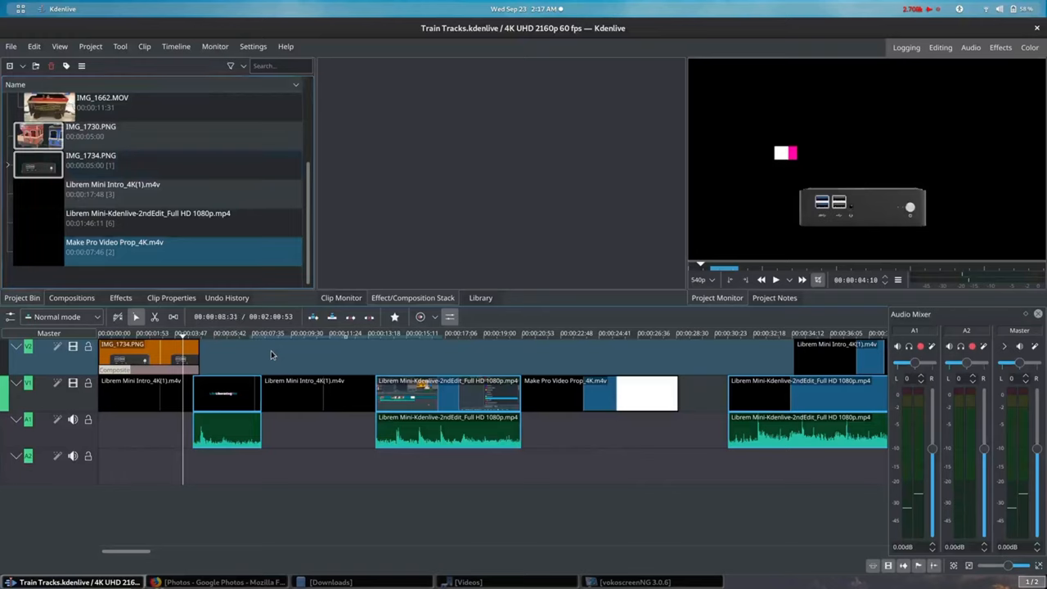
Step: Paste the IMG_1734.PNG copy onto V2 near the 8-second mark
click(89, 159)
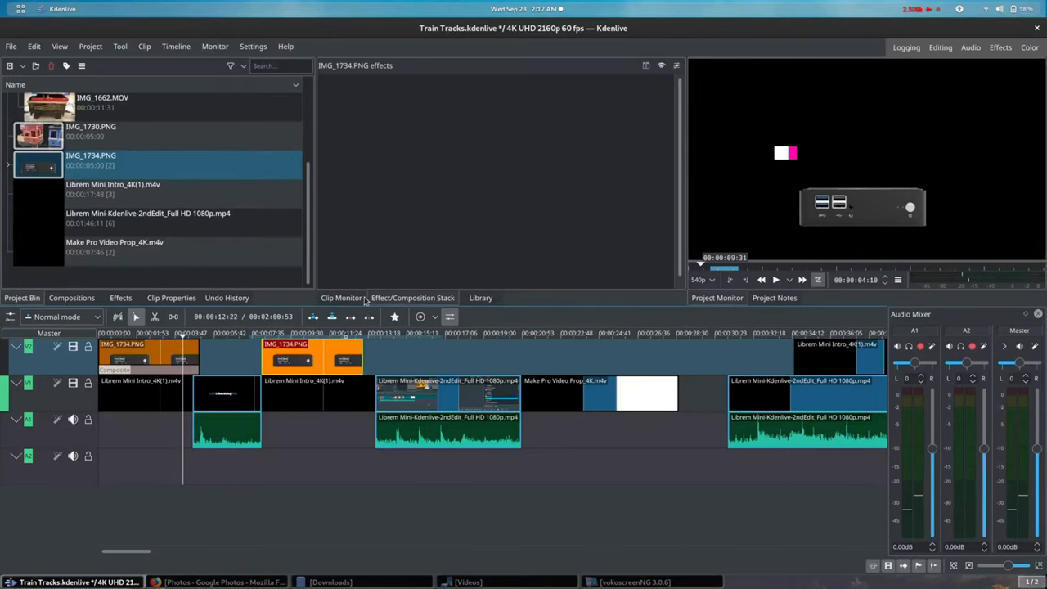
Step: Search the compositions list for 'comp' to find Composite
click(120, 297)
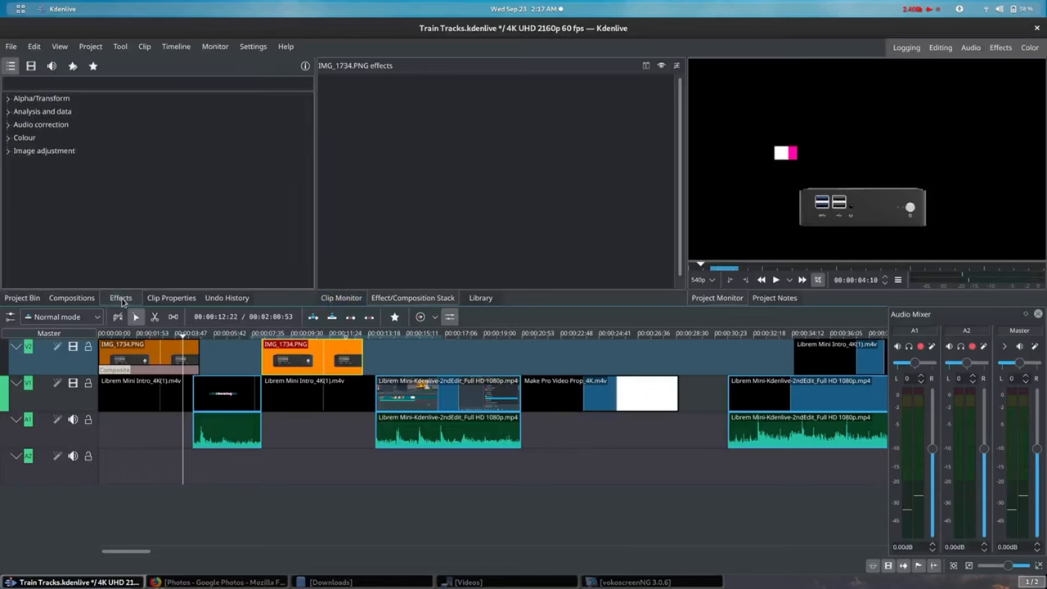
click(159, 83)
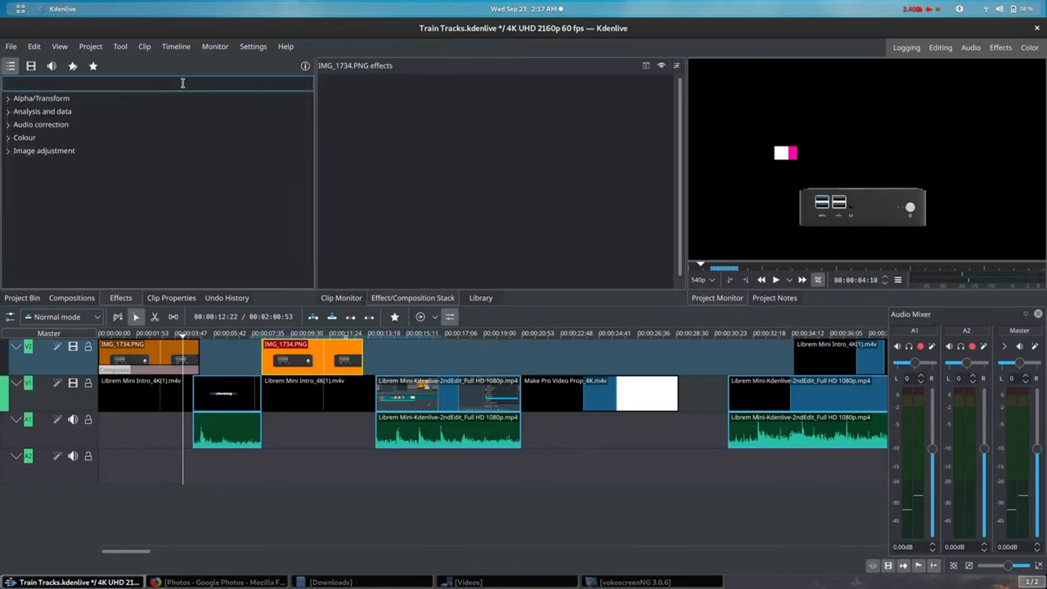
text(compo)
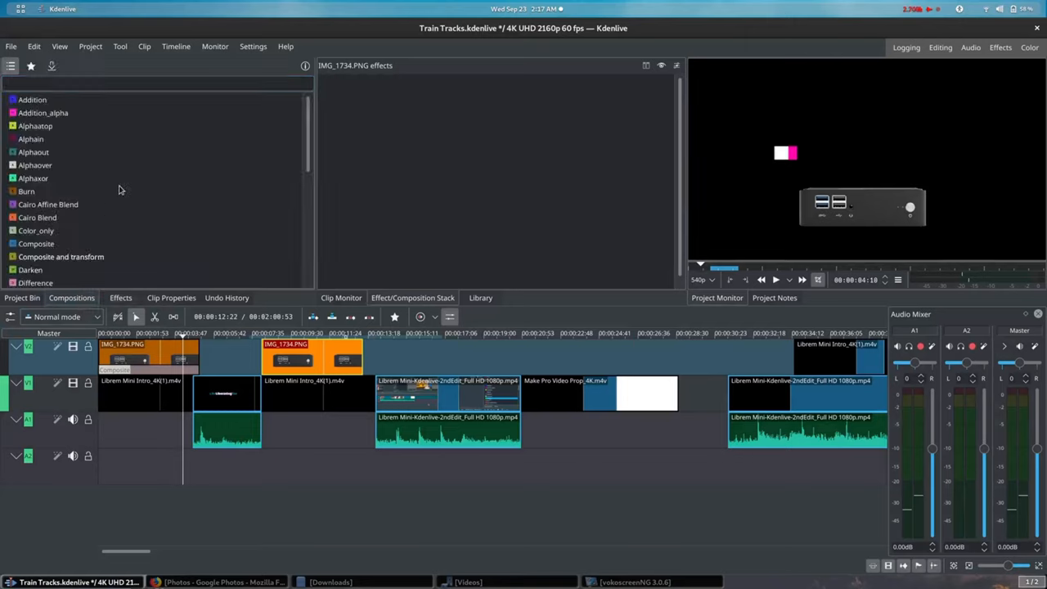
text(comp)
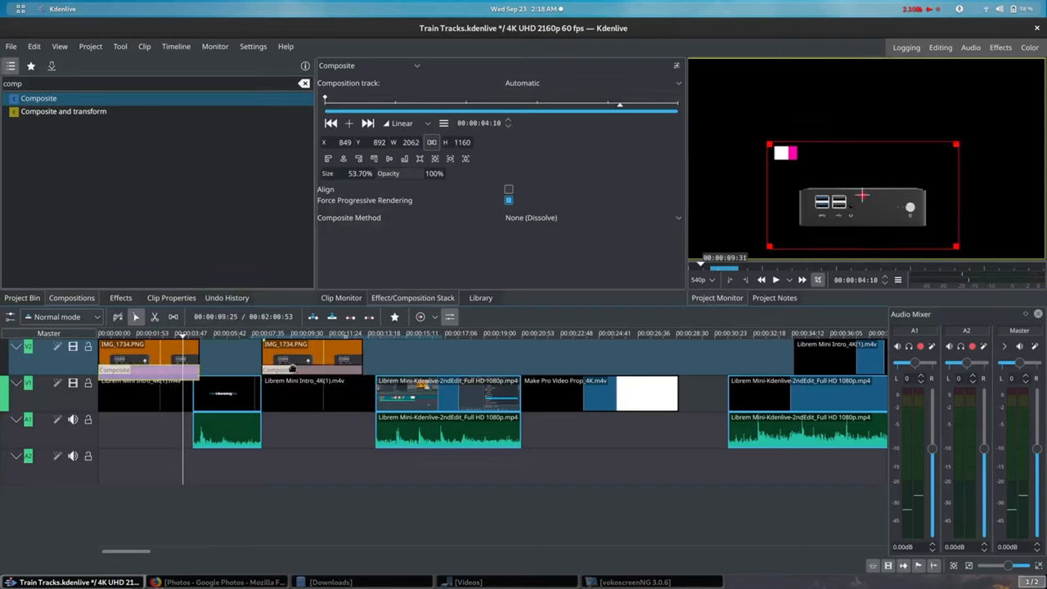
Step: Unlock the Composite aspect ratio and set height to 116
click(431, 141)
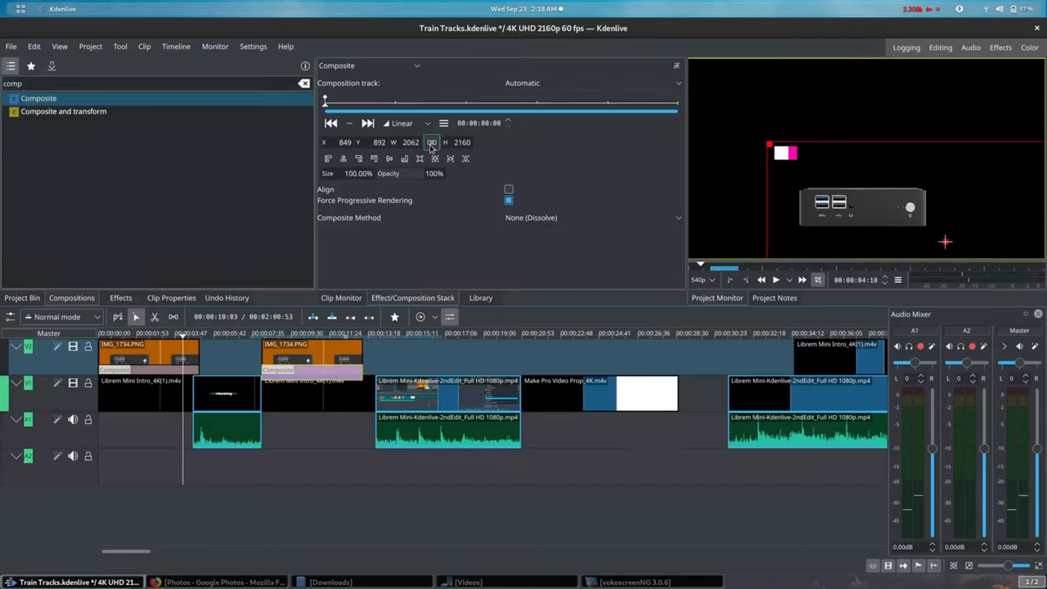
text(116)
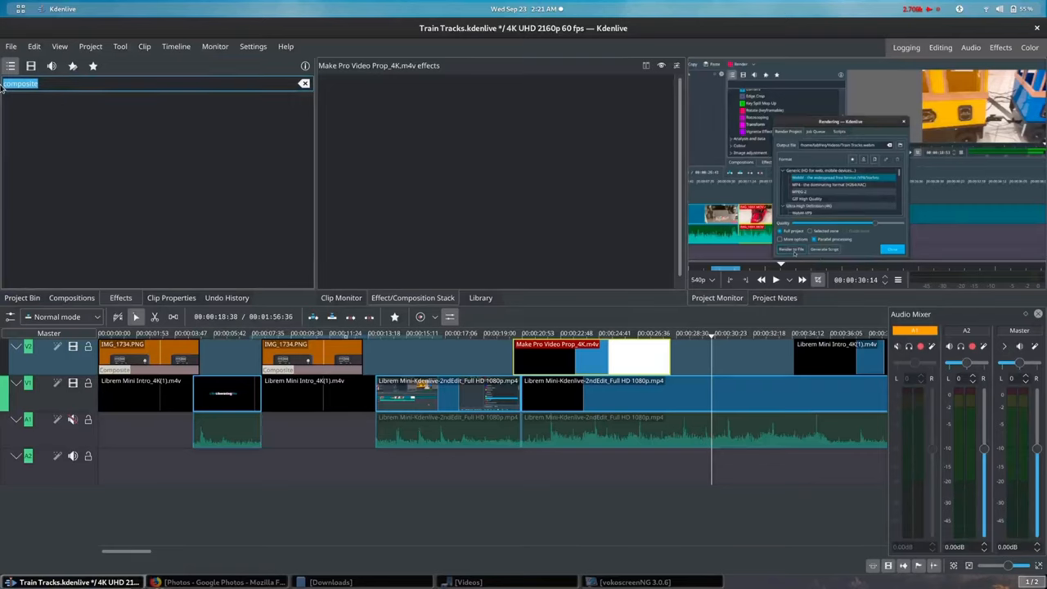
Step: Apply Chroma Key: Advanced to the title clip and preview its opening frames
text(chr)
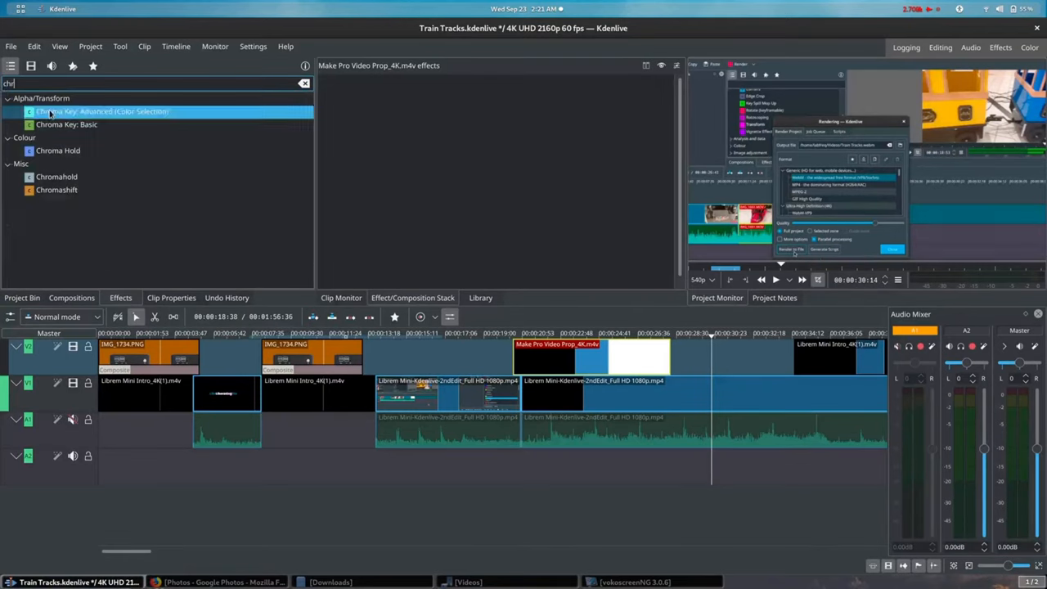
drag(103, 110, 450, 212)
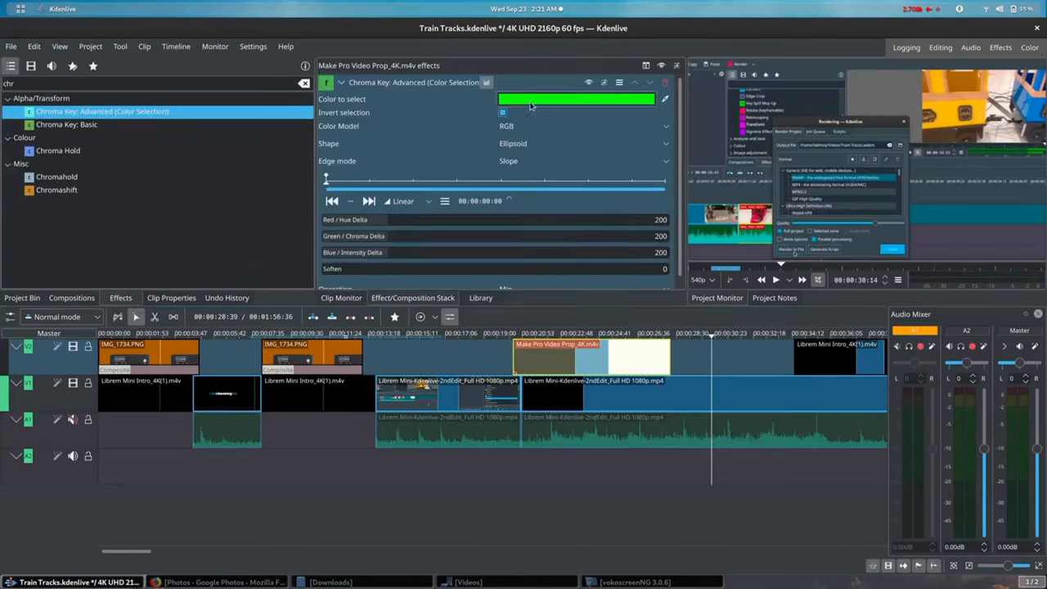
click(533, 332)
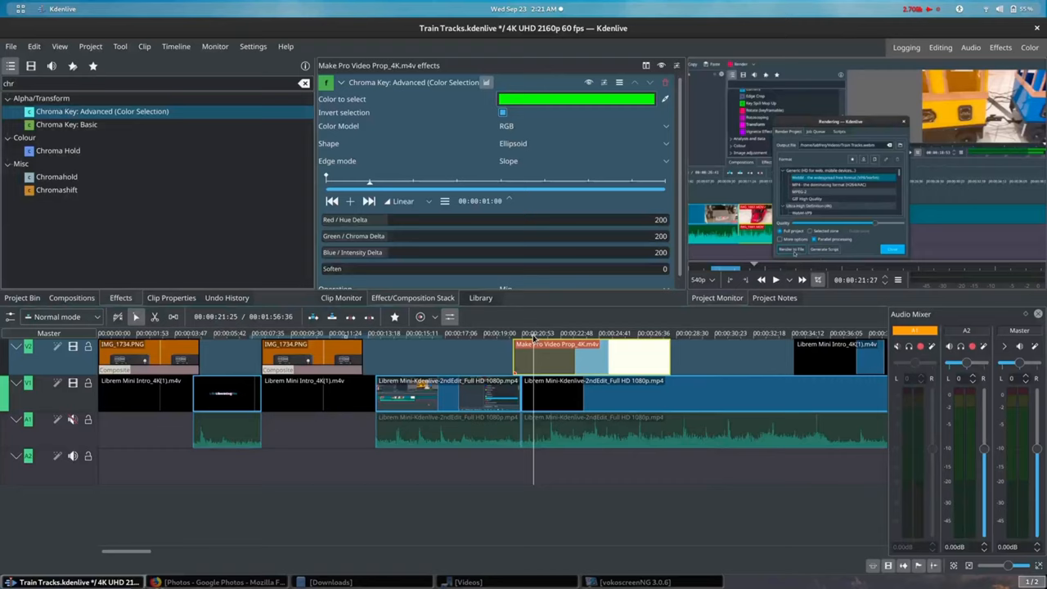
click(774, 279)
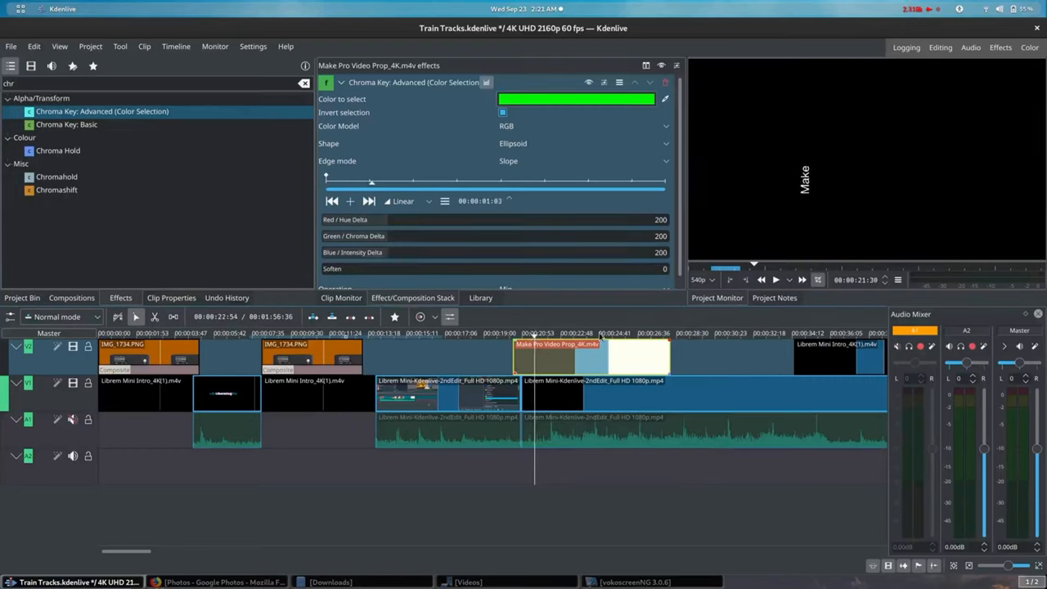
click(775, 279)
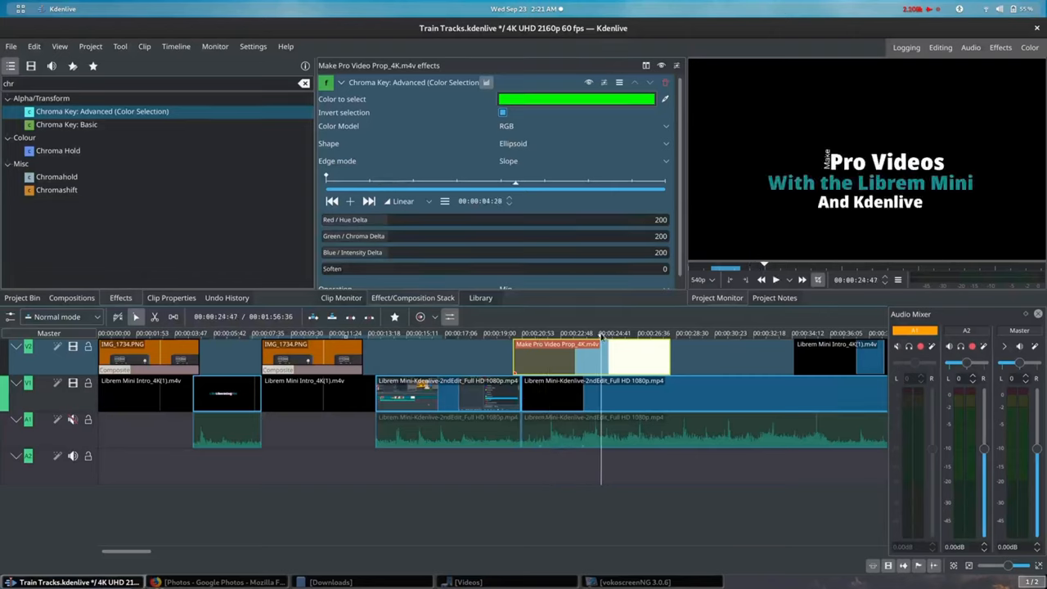
Step: Pick black as the key colour and play the title to check
click(775, 279)
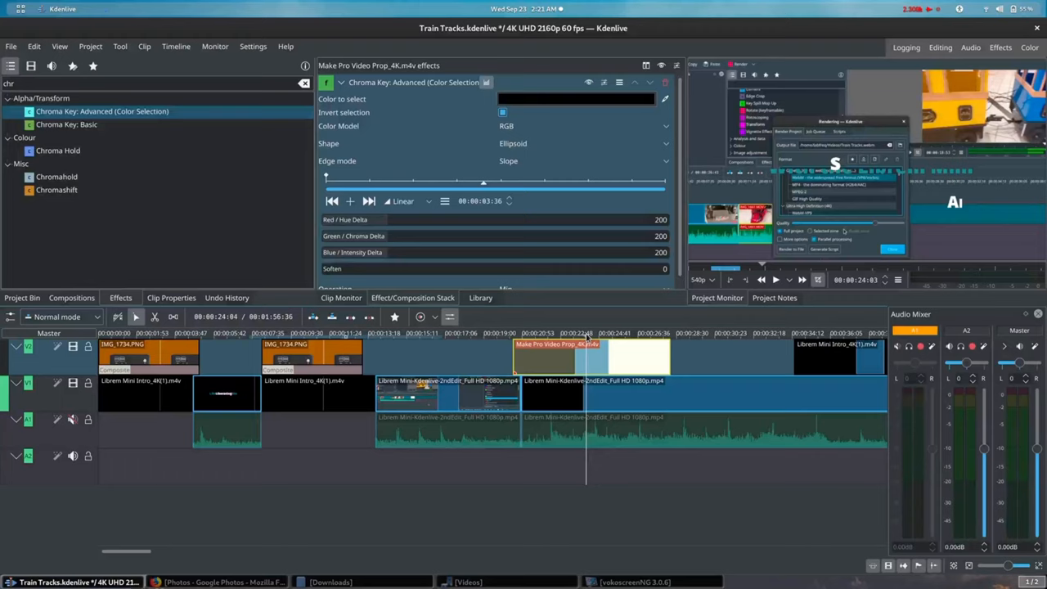
click(775, 279)
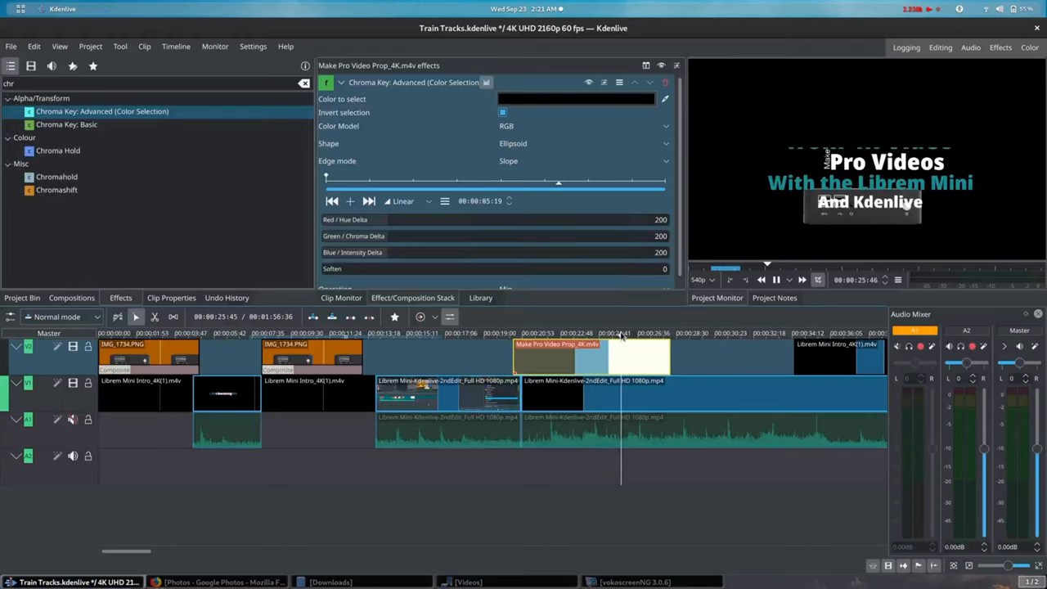